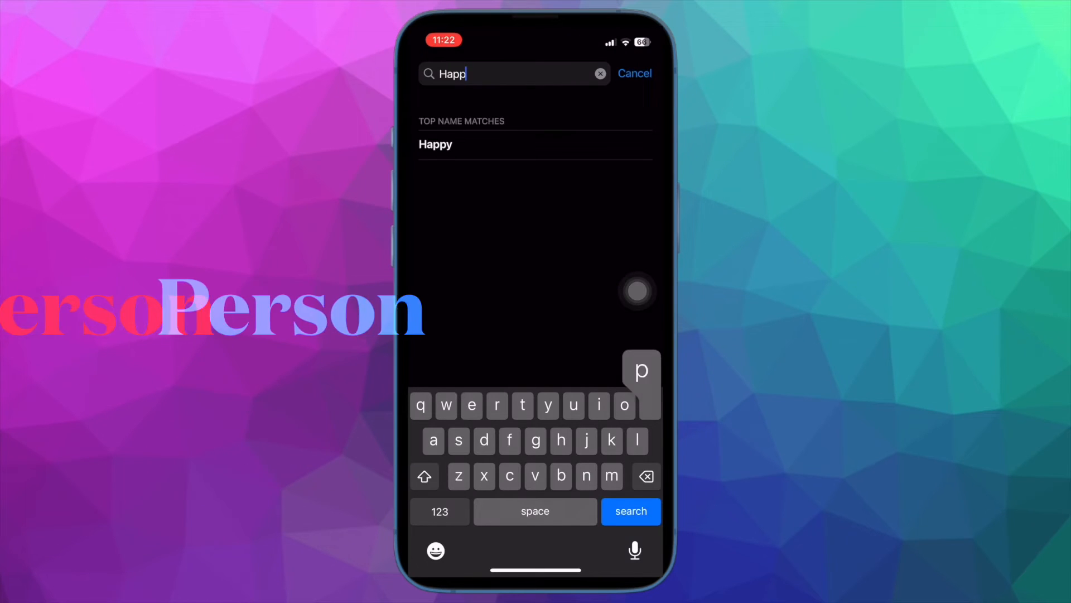
- Search Contacts for the name starting with 'y' and start editing the contact's card
type("y")
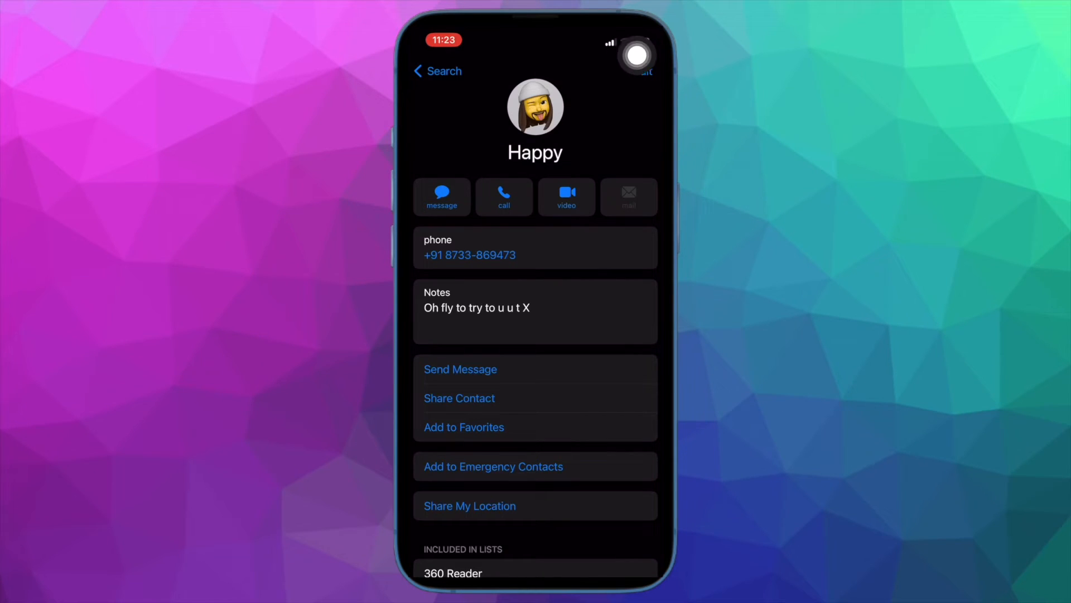
left_click(642, 71)
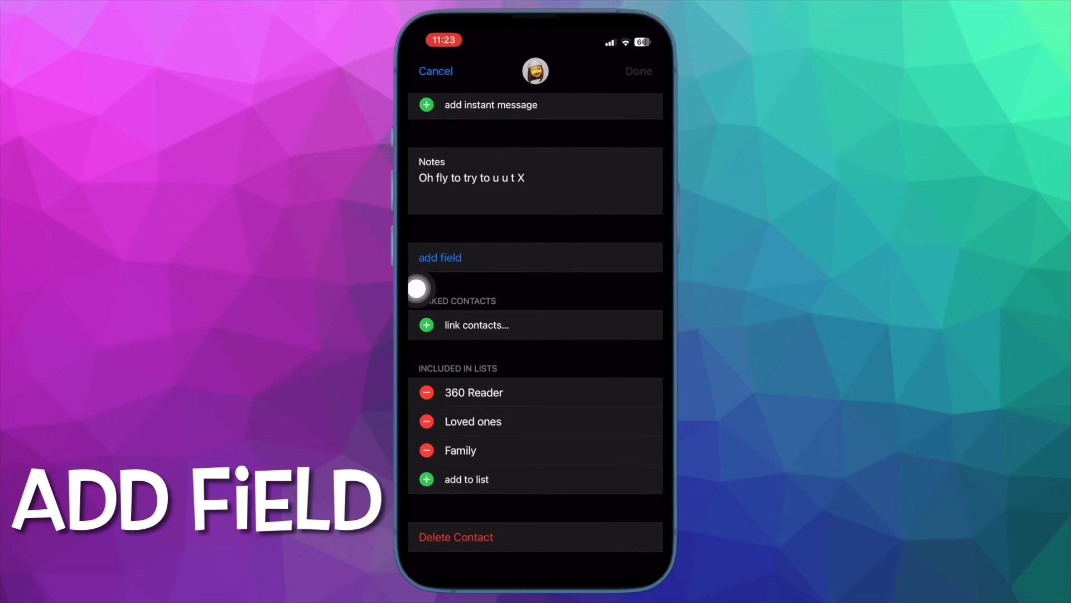
- Open the Add Field list of extra contact fields such as name variants
left_click(441, 258)
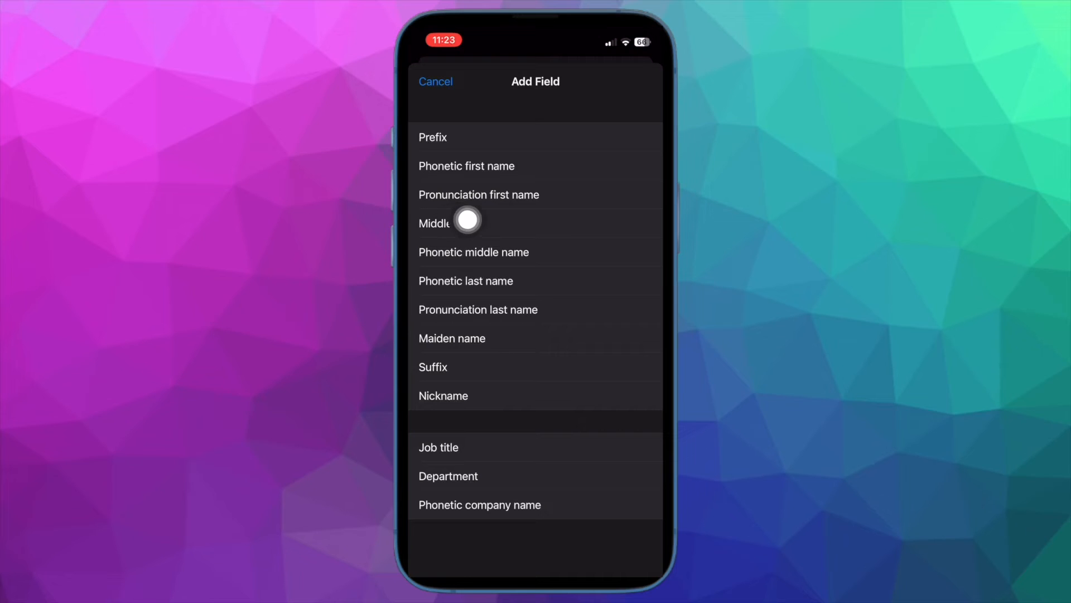
mouse_move(551, 182)
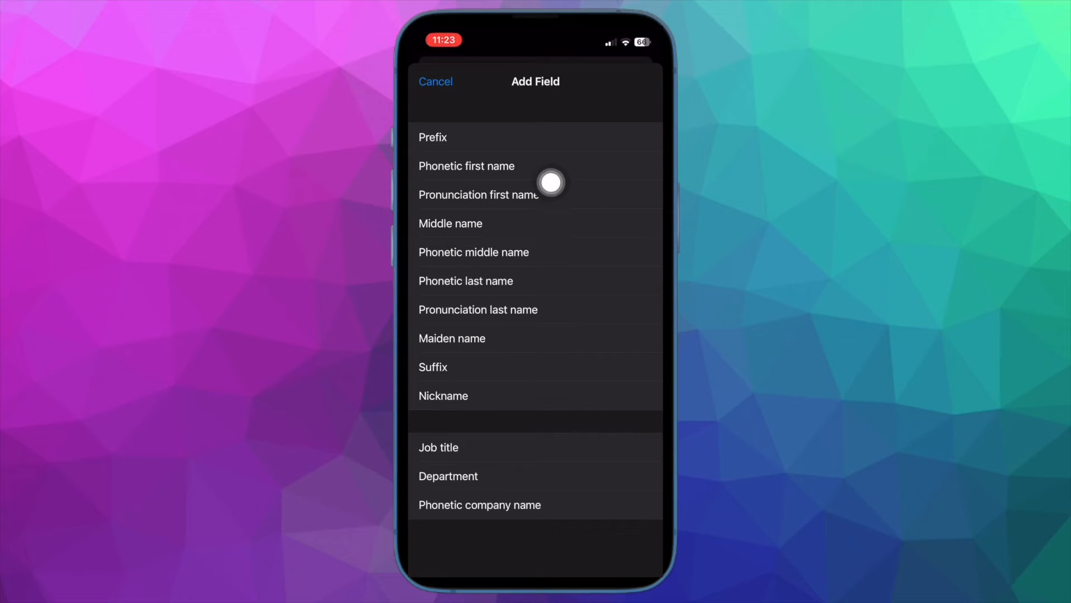
mouse_move(497, 215)
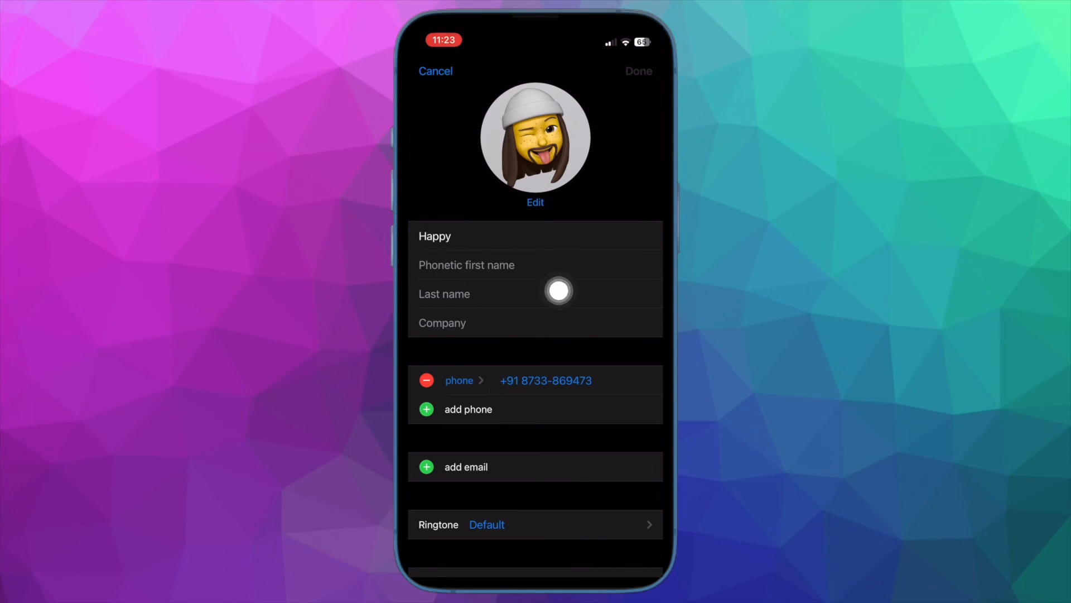
type("Khushi")
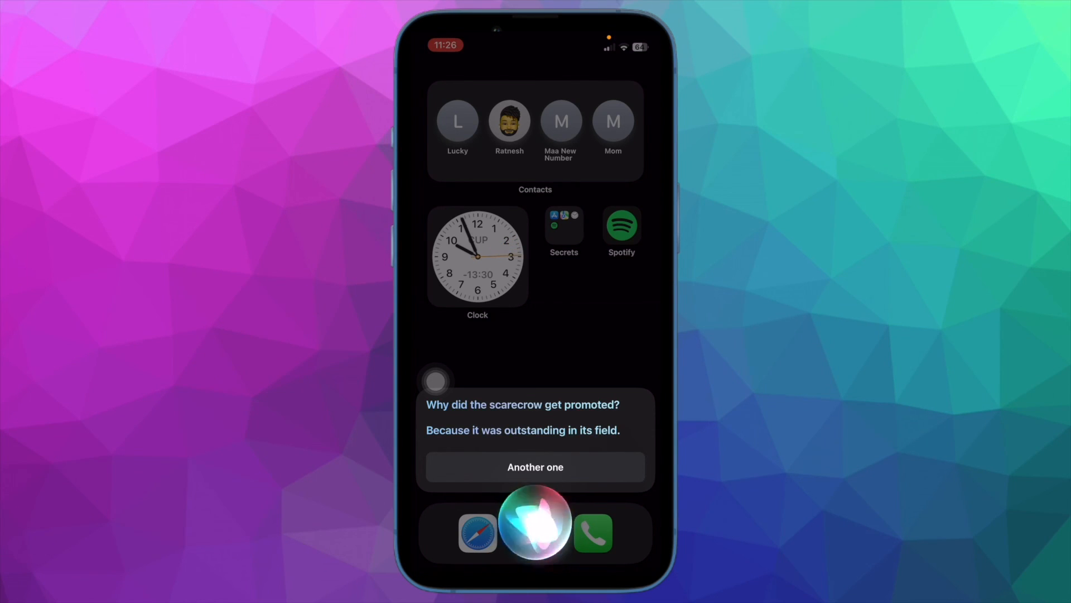
- Ask Siri for another joke to replace the scarecrow joke
left_click(535, 466)
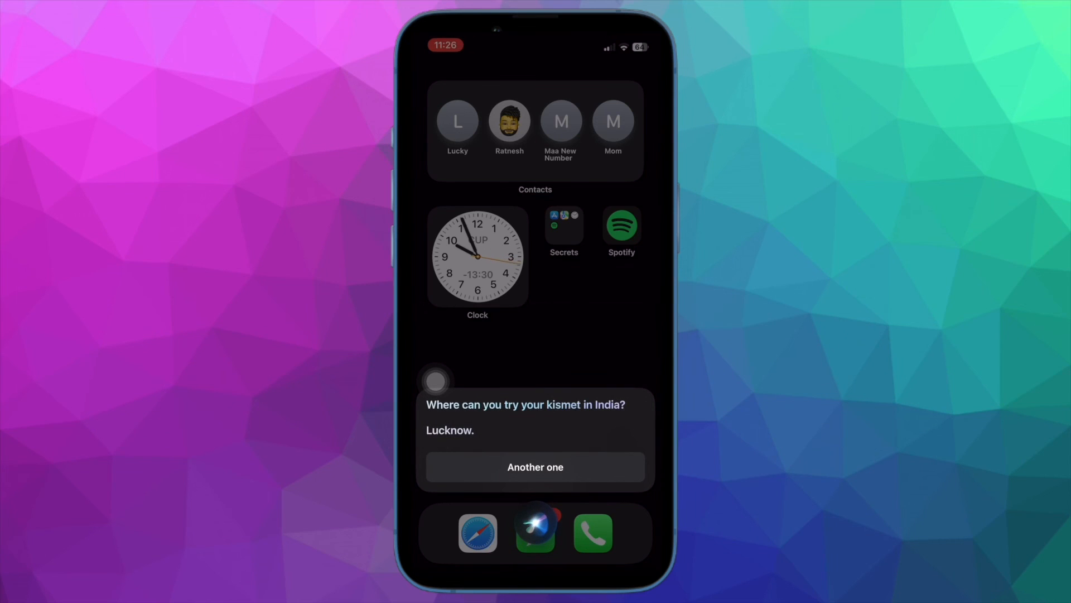